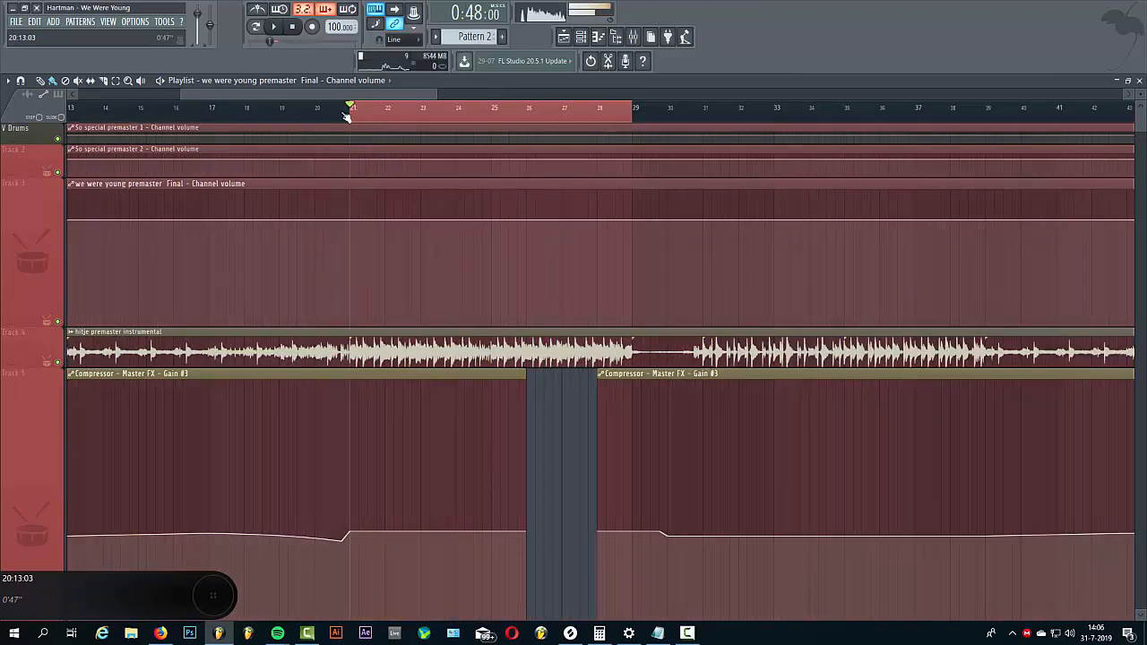
Open the Mixer from the toolbar to display the Master track's mastering plugin chain
{"action": "left_click", "coordinate": [632, 37]}
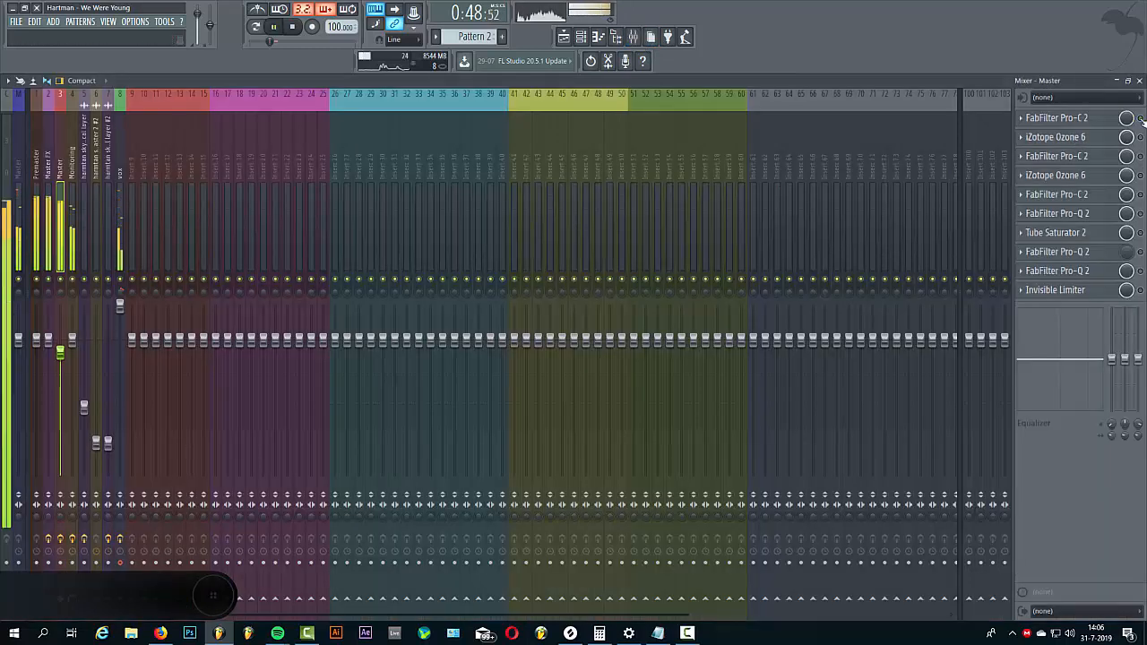
Open the iZotope Ozone 6 slot on the Master track to view its equalizer
{"action": "left_click", "coordinate": [1057, 117]}
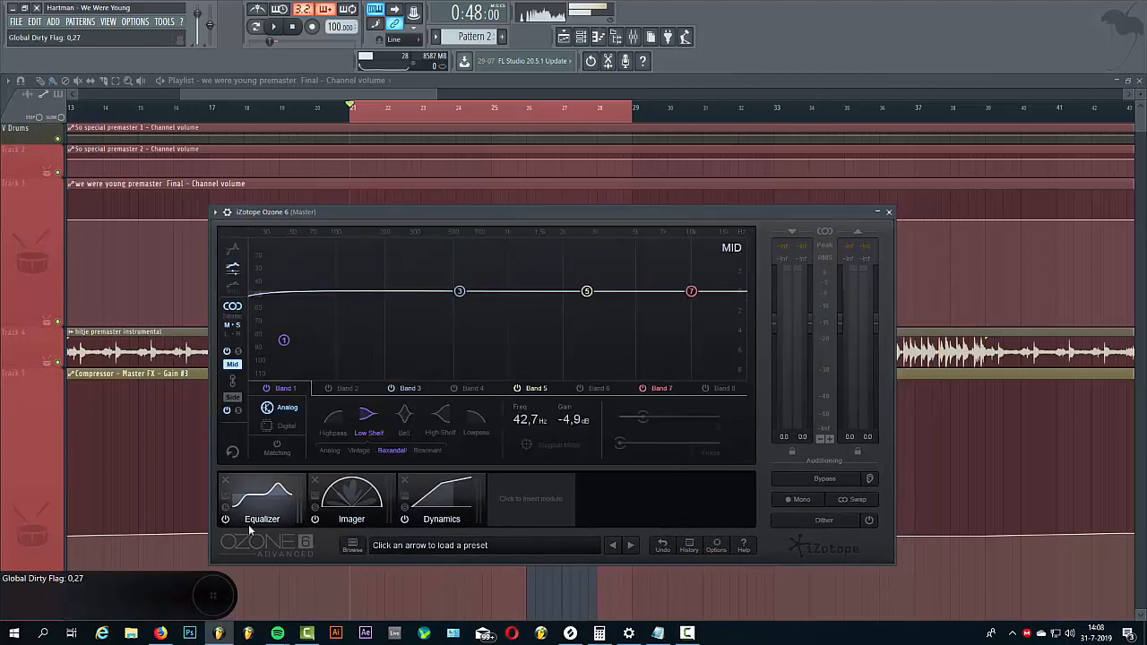
Start song playback and switch Ozone 6 to its Imager module
{"action": "left_click", "coordinate": [272, 26]}
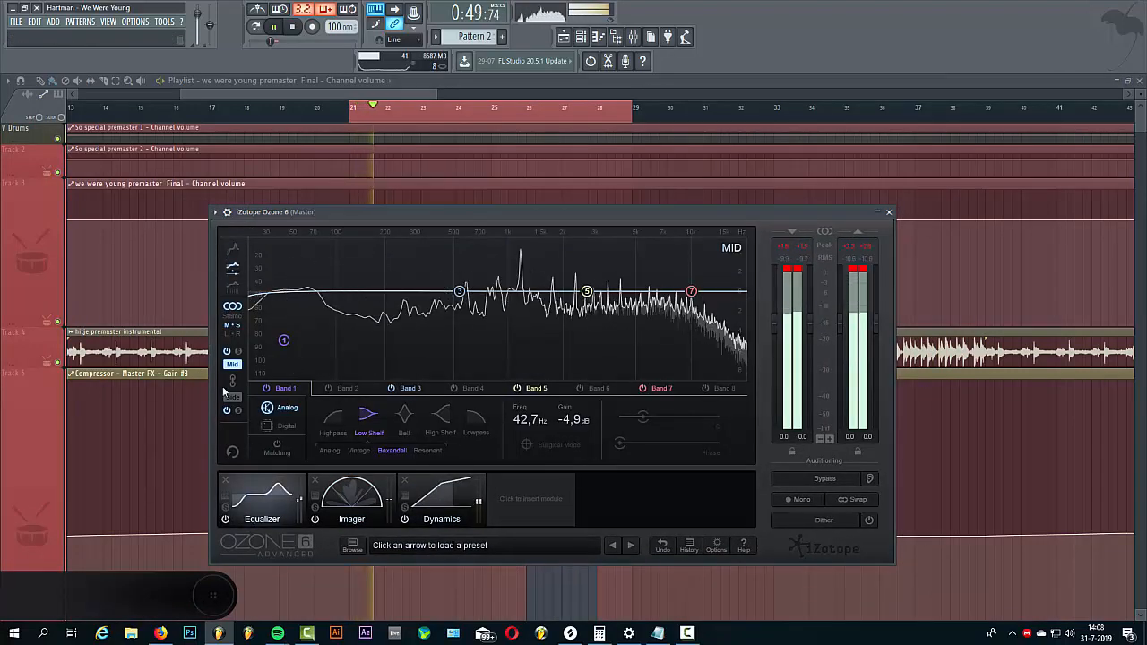
{"action": "left_click", "coordinate": [232, 397]}
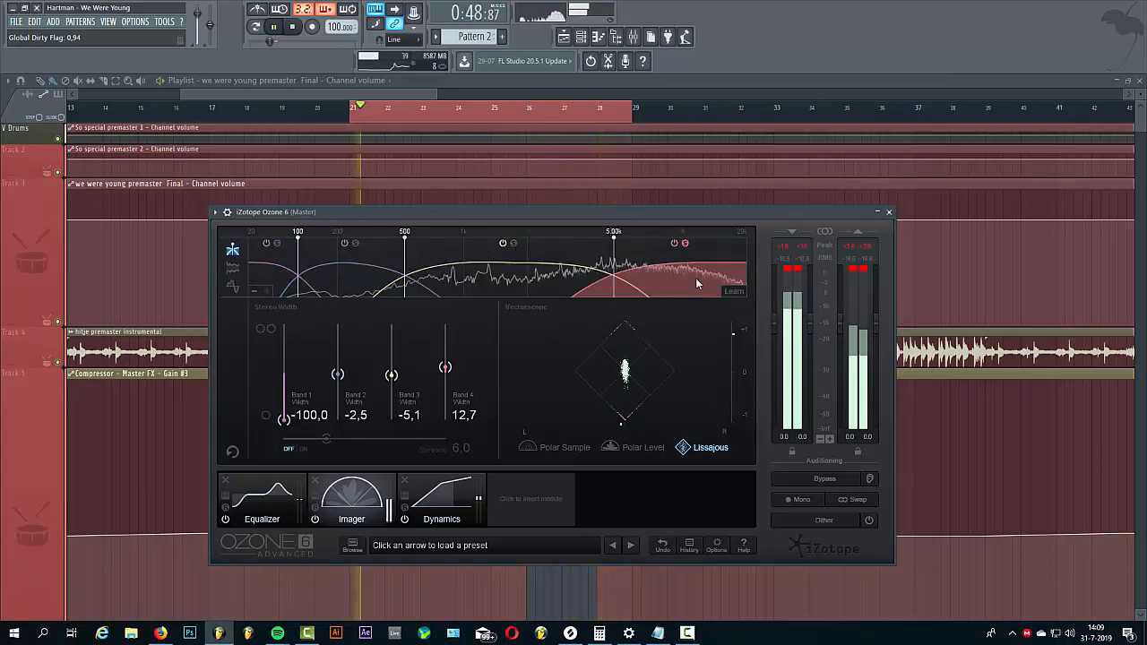
Sweep Ozone's Band 4 width up to 100, settle it near 19, and close Ozone
{"action": "left_click_drag", "start_coordinate": [446, 367], "coordinate": [445, 324]}
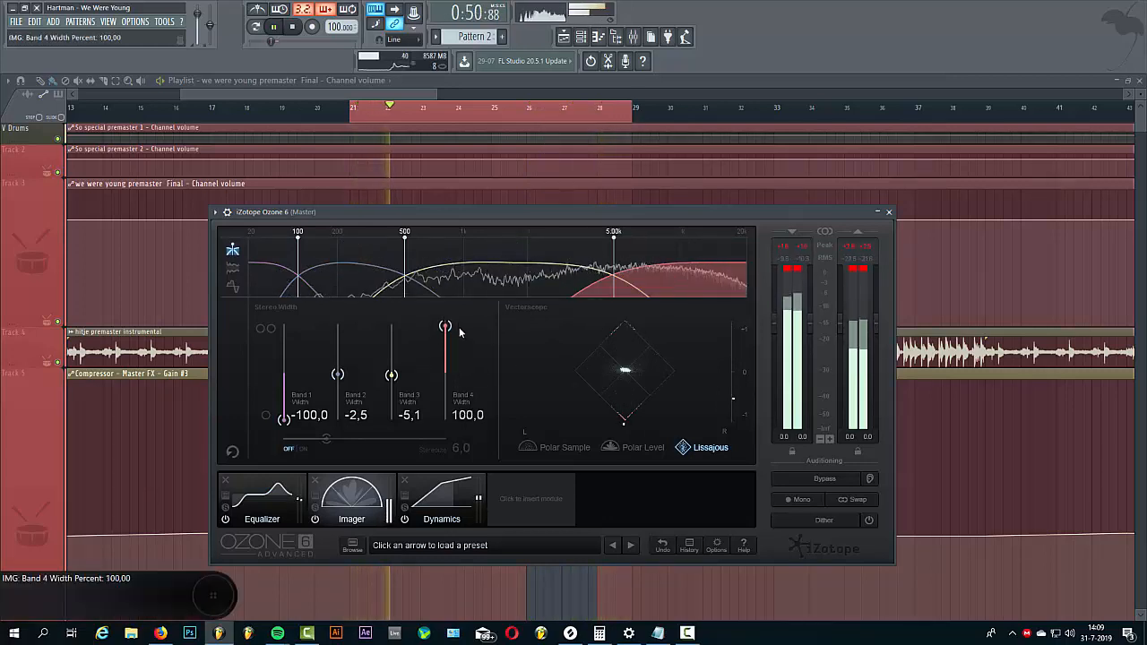
{"action": "left_click_drag", "start_coordinate": [445, 324], "coordinate": [445, 363]}
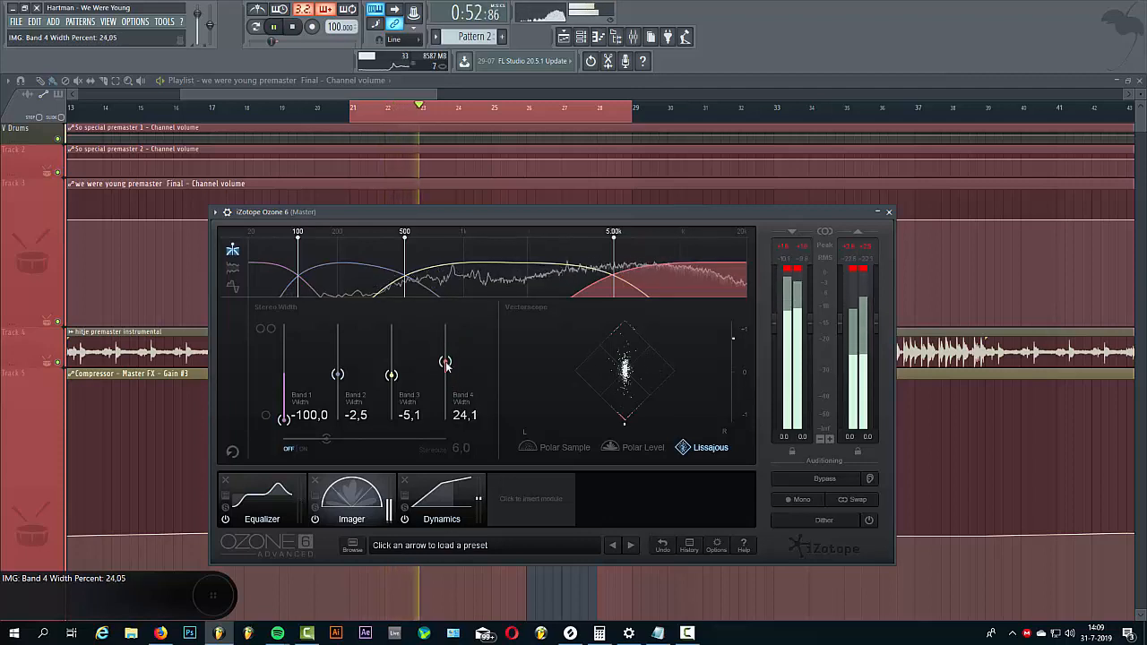
{"action": "left_click_drag", "start_coordinate": [445, 362], "coordinate": [445, 365]}
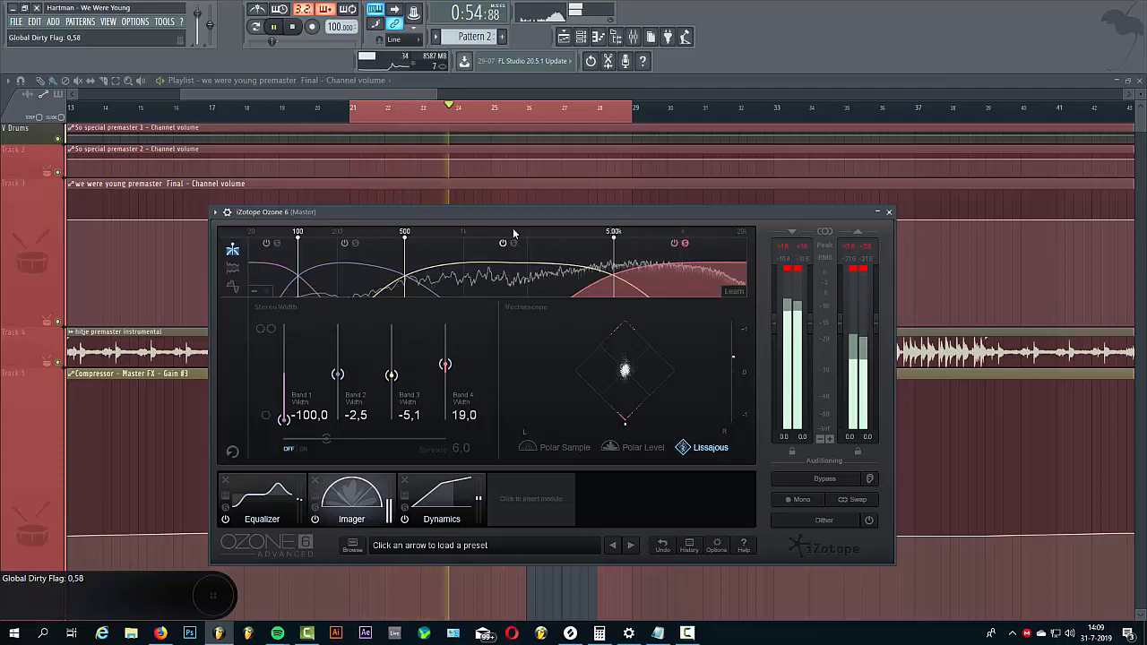
{"action": "left_click", "coordinate": [440, 501]}
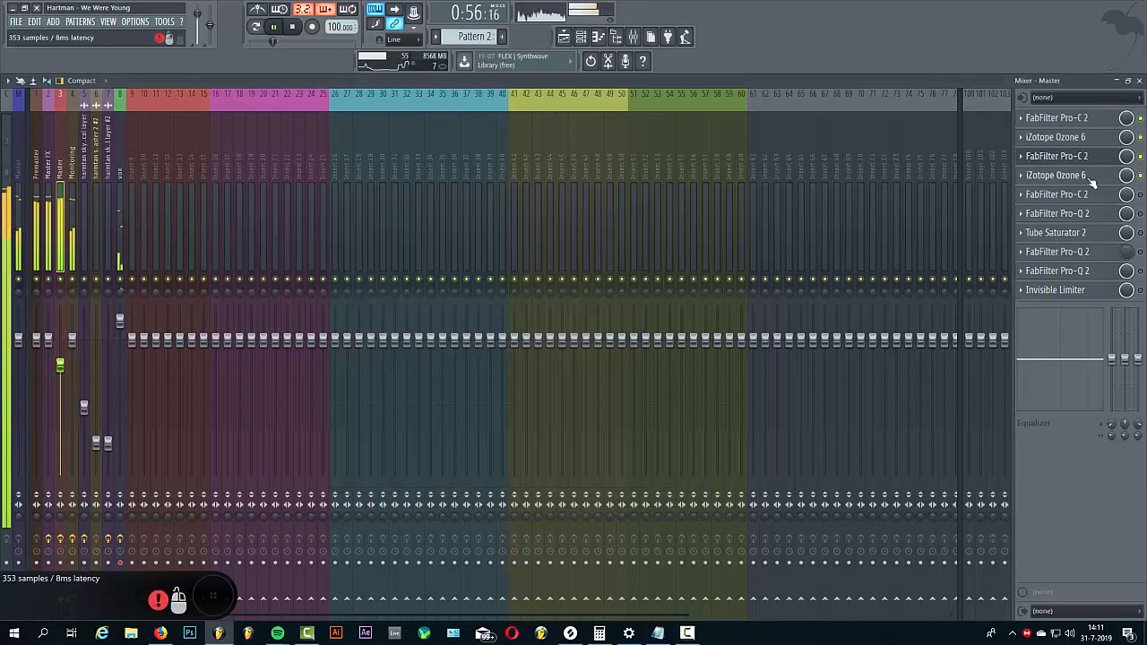
Open the second iZotope Ozone 6 slot, showing its Exciter module in Tape mode
{"action": "left_click", "coordinate": [1056, 174]}
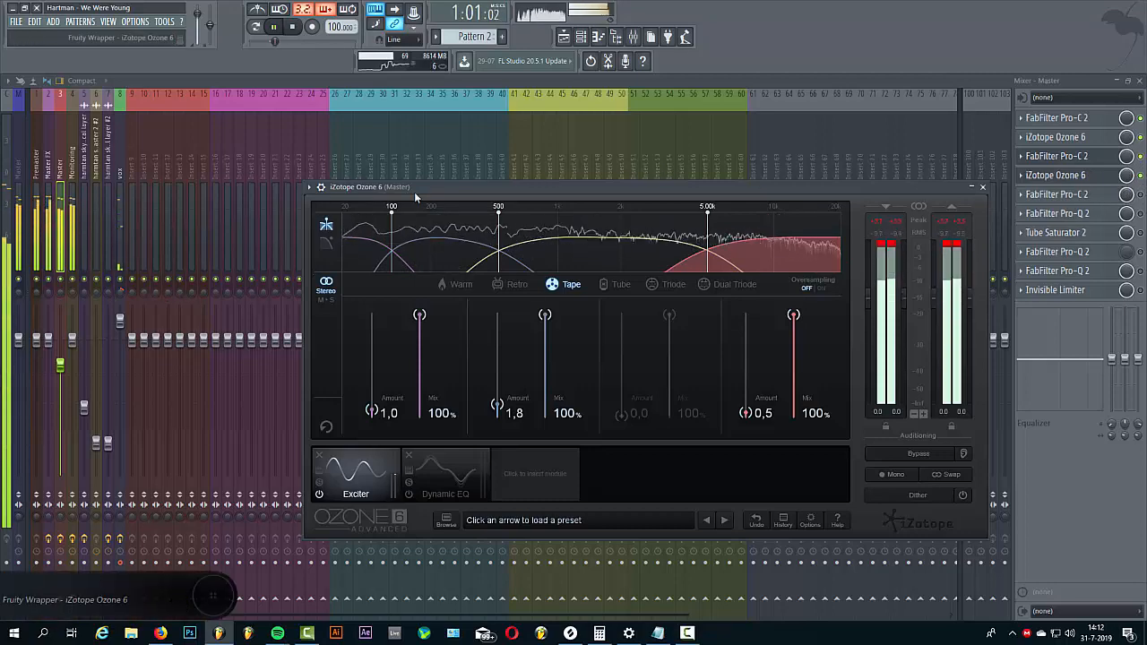
Close the Ozone window and open the first FabFilter Pro-Q 2 on the master
{"action": "left_click", "coordinate": [982, 186]}
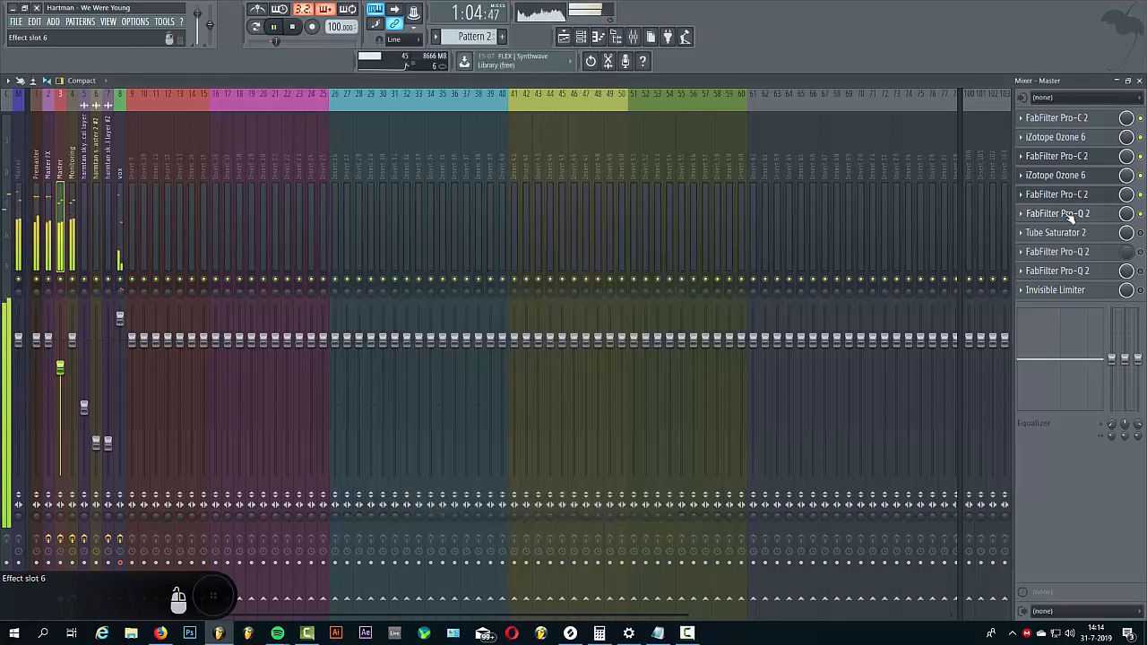
{"action": "left_click", "coordinate": [1057, 213]}
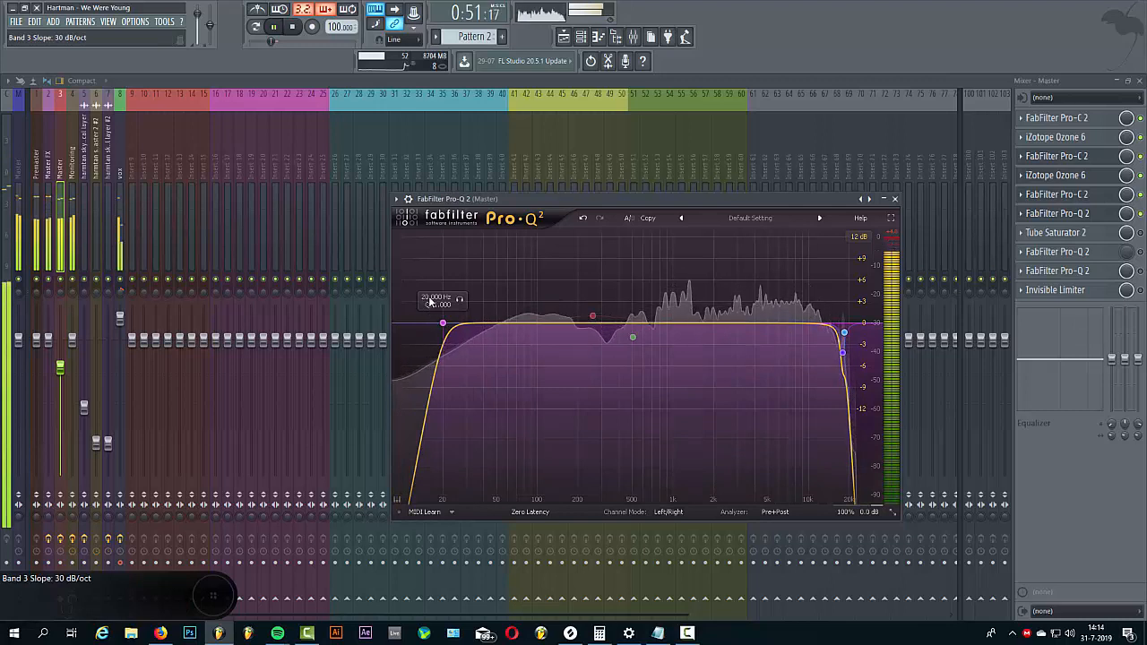
Adjust Pro-Q 2's low-cut frequency and resonance, then open and reposition the Invisible Limiter
{"action": "left_click_drag", "start_coordinate": [443, 323], "coordinate": [443, 326]}
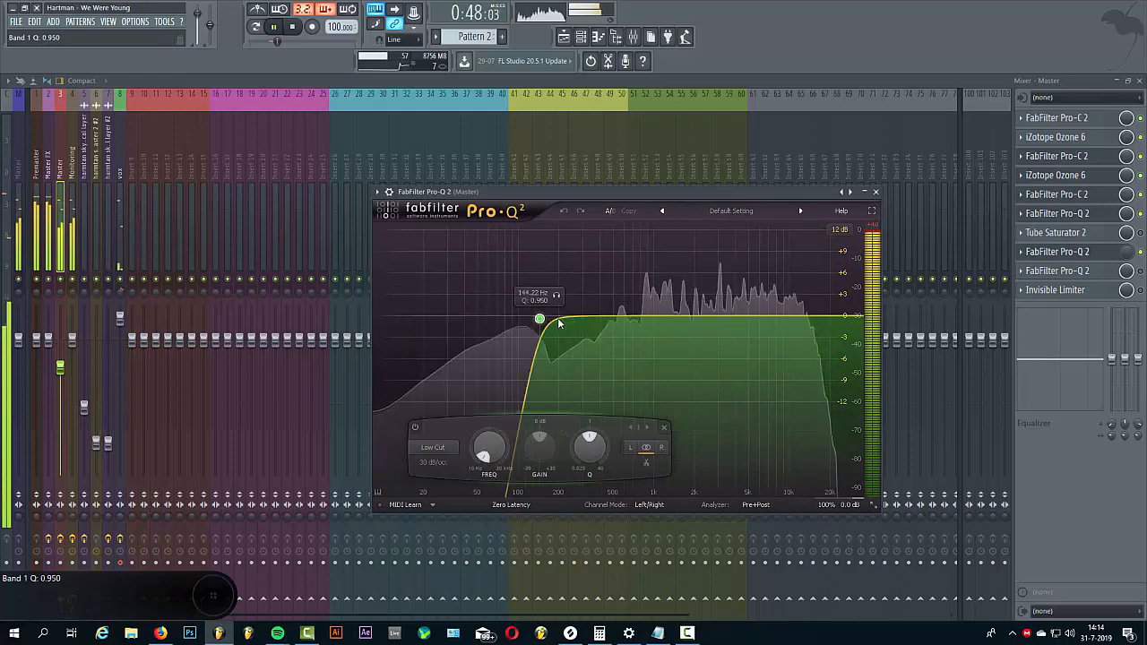
{"action": "left_click_drag", "start_coordinate": [539, 319], "coordinate": [383, 321]}
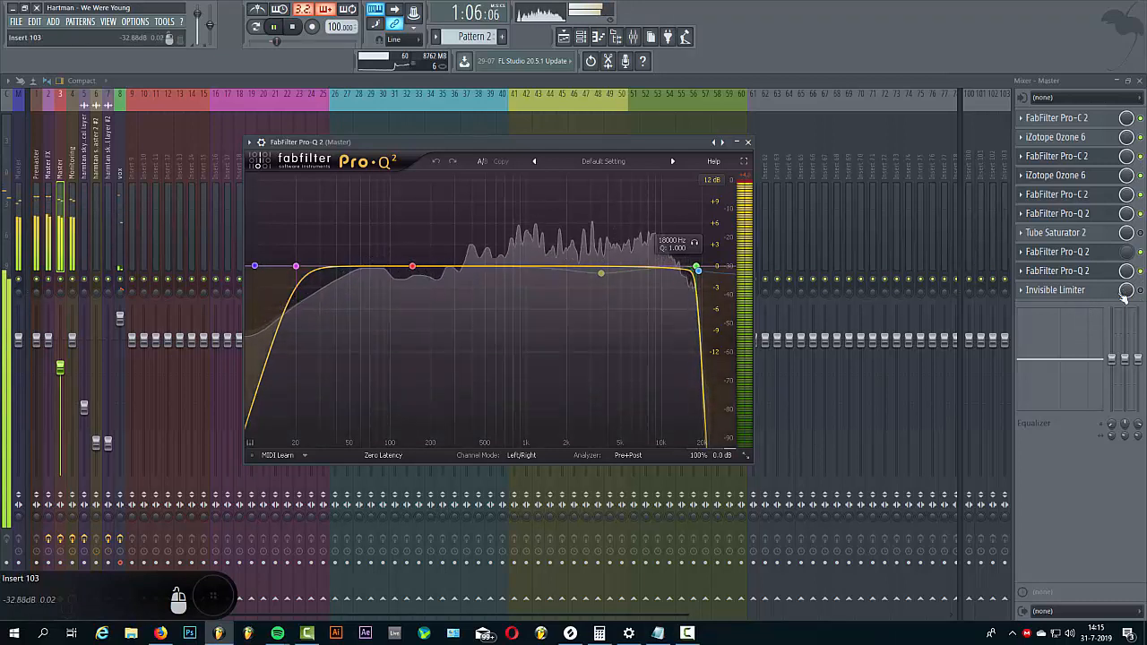
{"action": "left_click", "coordinate": [1054, 289]}
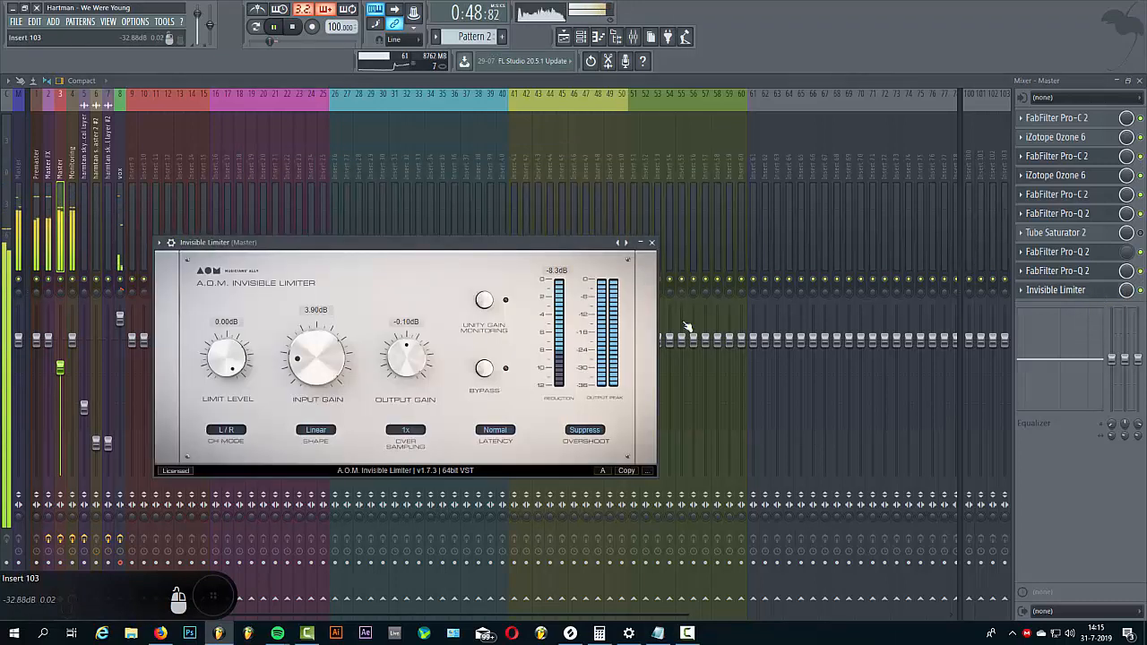
{"action": "left_click_drag", "start_coordinate": [218, 242], "coordinate": [498, 242]}
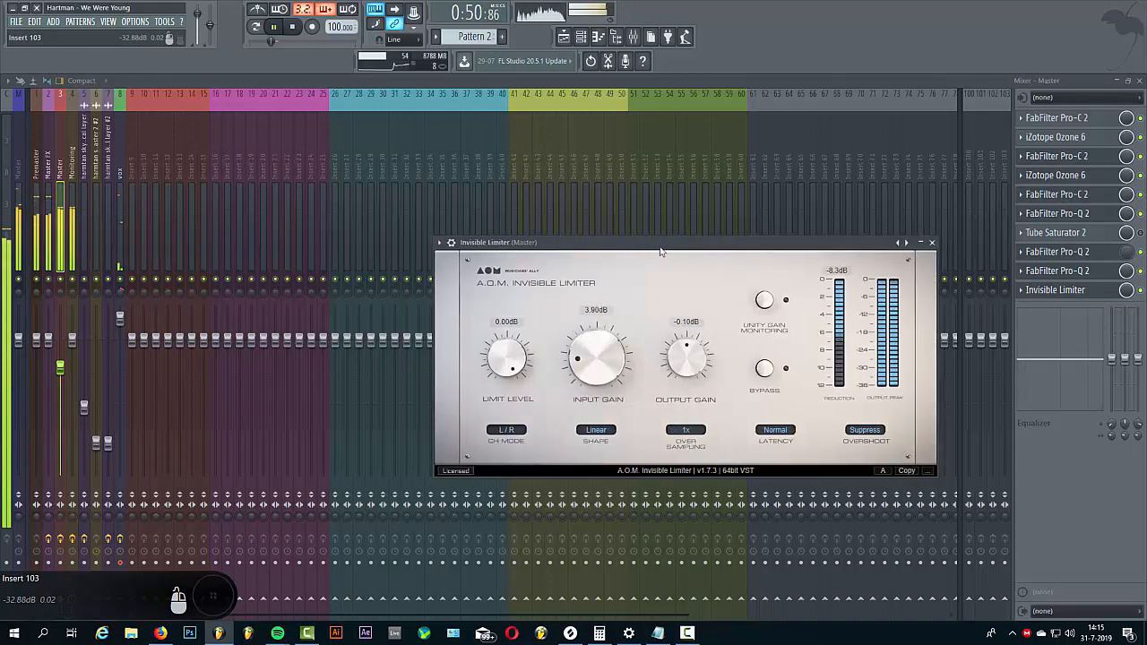